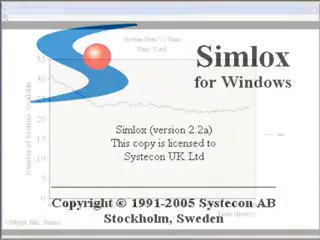
Dismiss the splash screen to reach the chart's Settings dialog and file chooser.
left_click(160, 120)
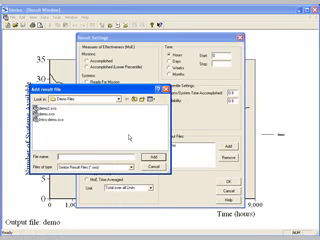
Select the simulation output file, set percentiles and time measure, and redraw the two-curve chart.
left_click(156, 160)
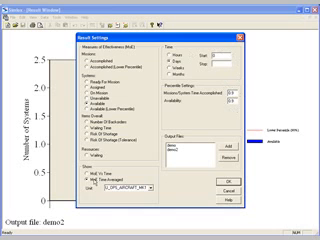
left_click(230, 184)
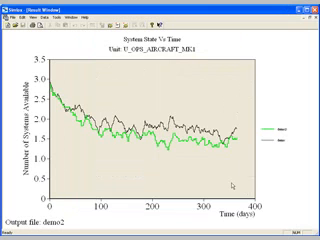